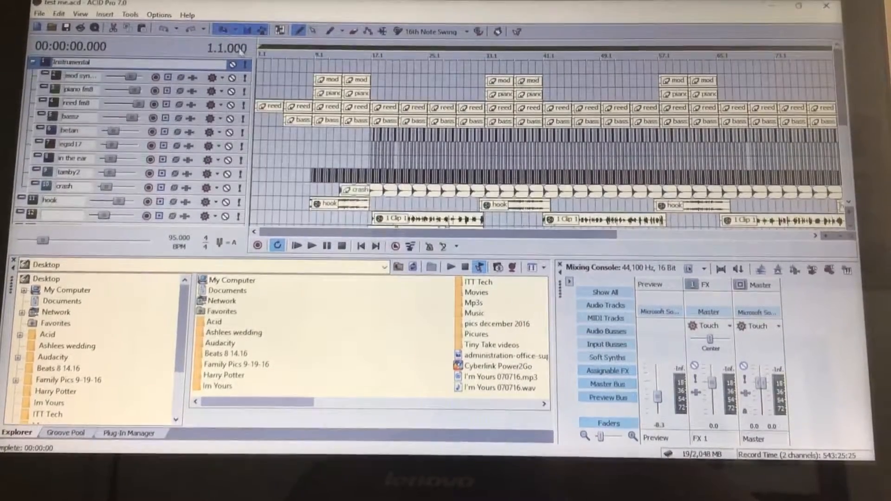
pyautogui.moveTo(221, 32)
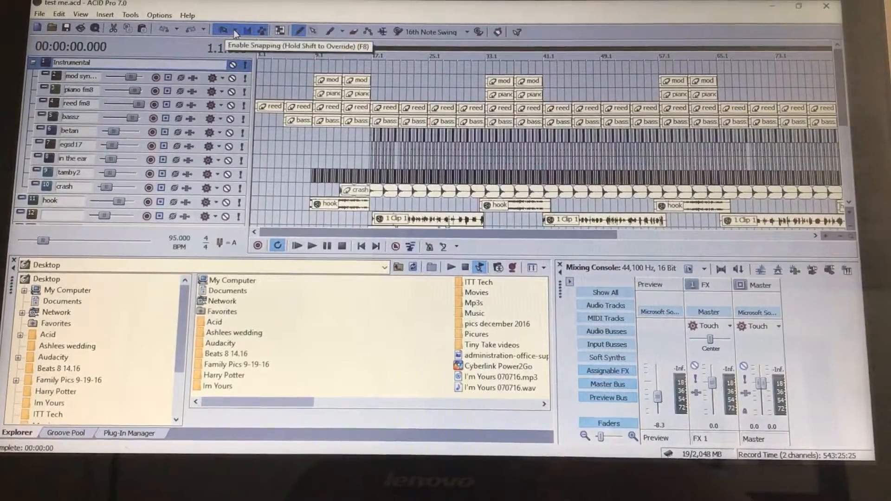
# Switch the snapping grid from quarter notes to whole Measures.
pyautogui.click(229, 31)
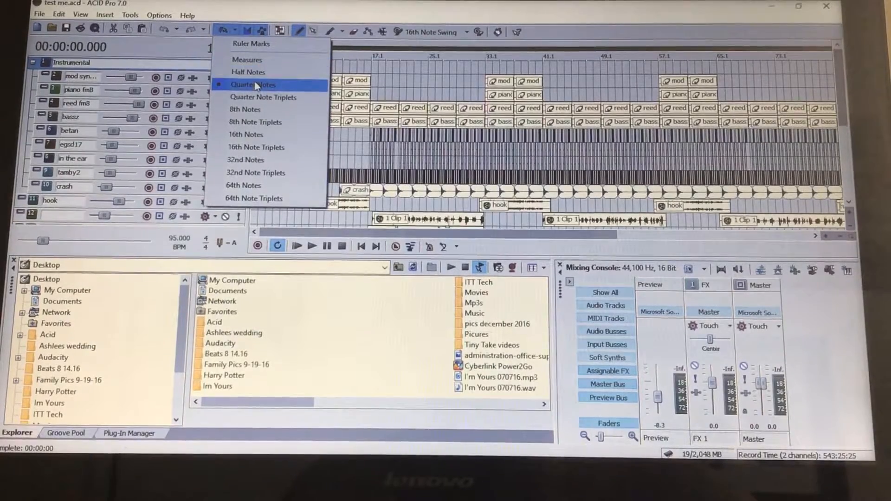
pyautogui.moveTo(247, 59)
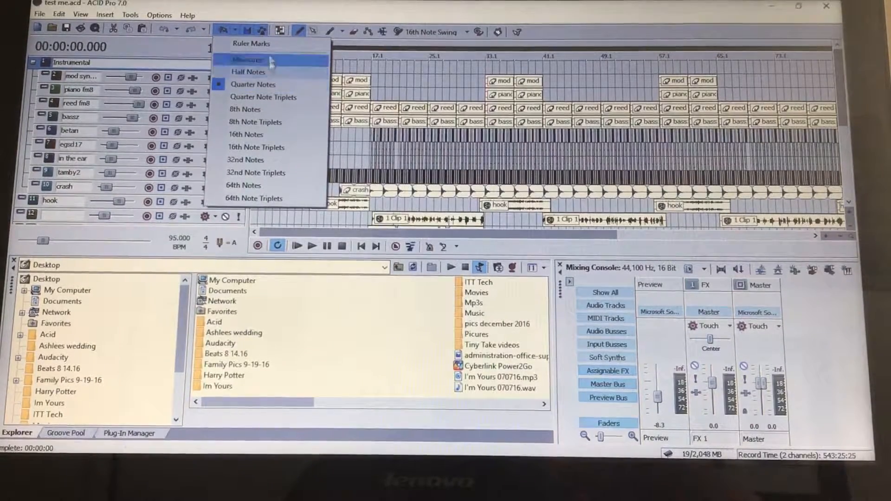
pyautogui.click(250, 60)
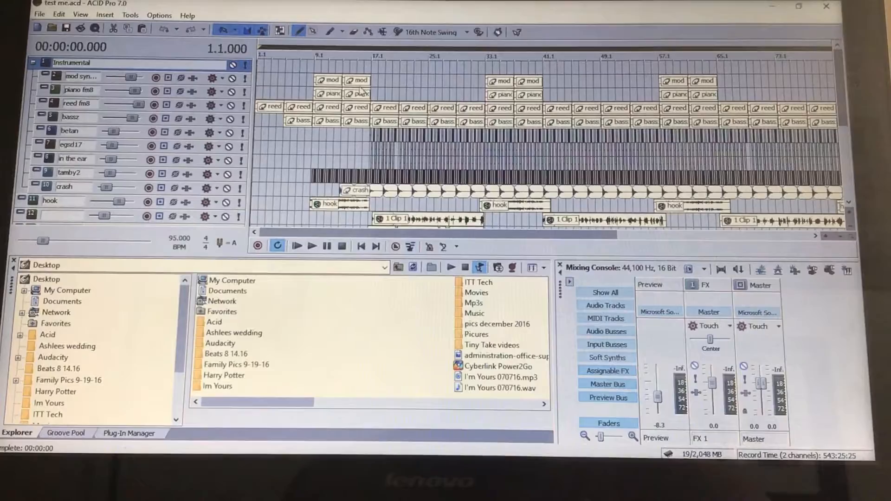
pyautogui.moveTo(830, 238)
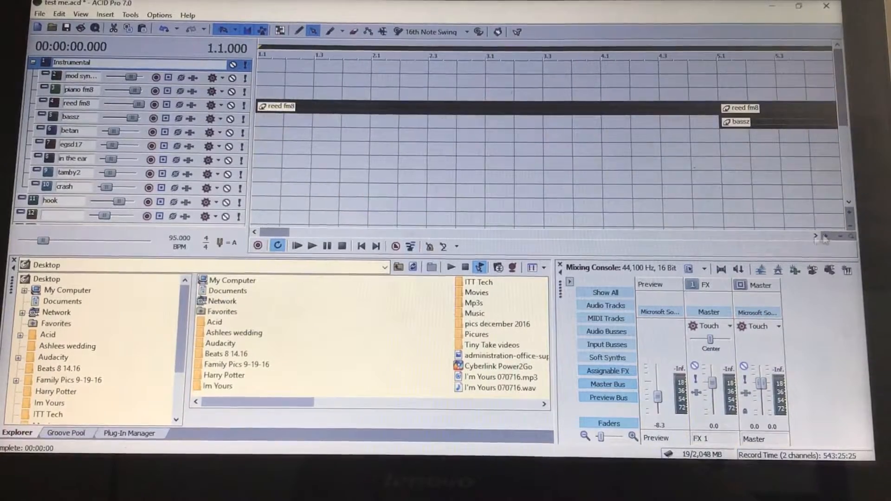
# Turn Enable Snapping on after bringing the later measures into view.
pyautogui.hscroll(3)
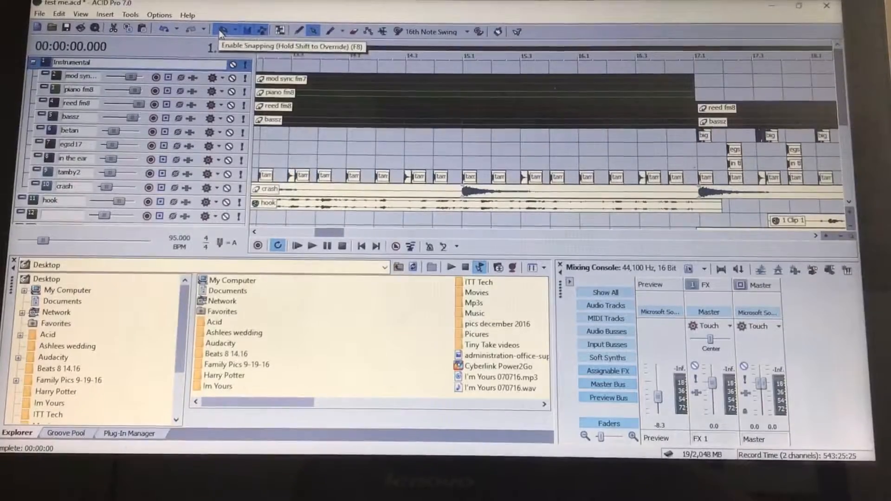
pyautogui.click(226, 31)
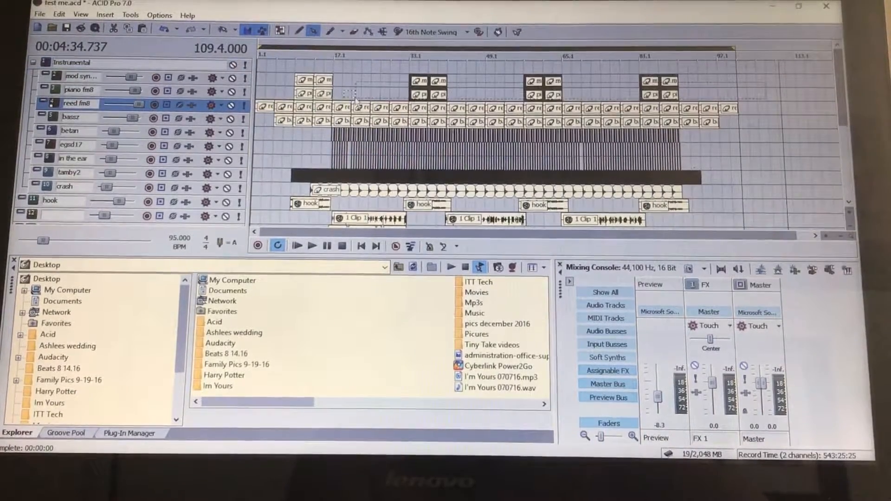
# Scroll to reveal all tracks and the arrangement now starting around measure 15.
pyautogui.scroll(-3)
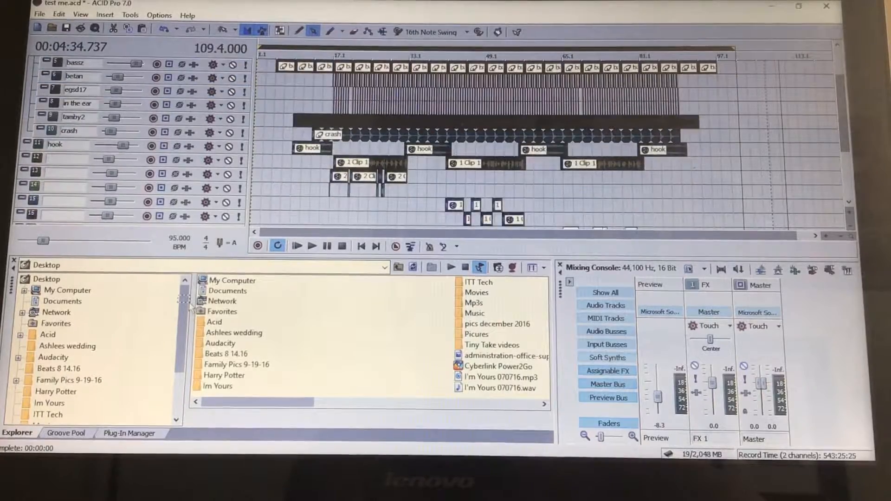
pyautogui.scroll(-3)
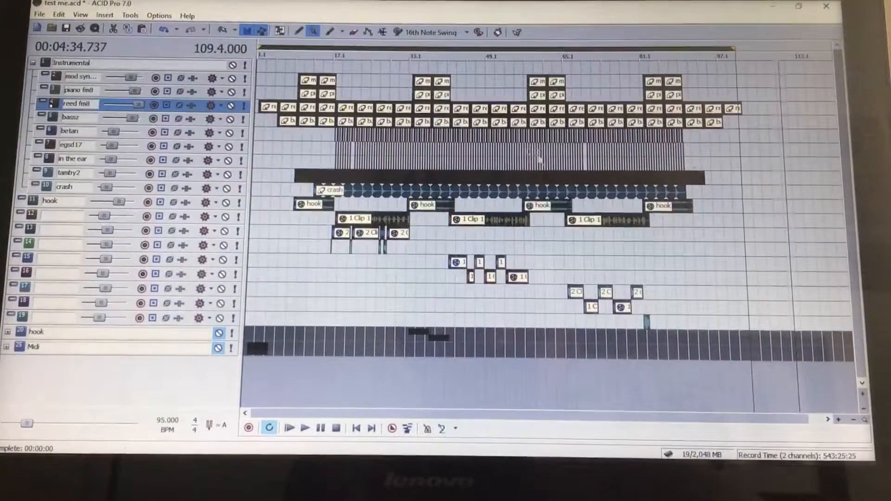
pyautogui.hscroll(3)
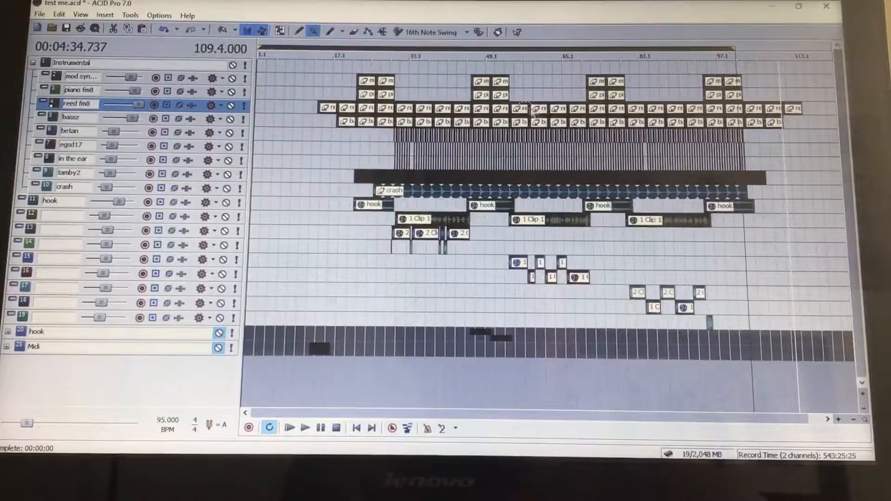